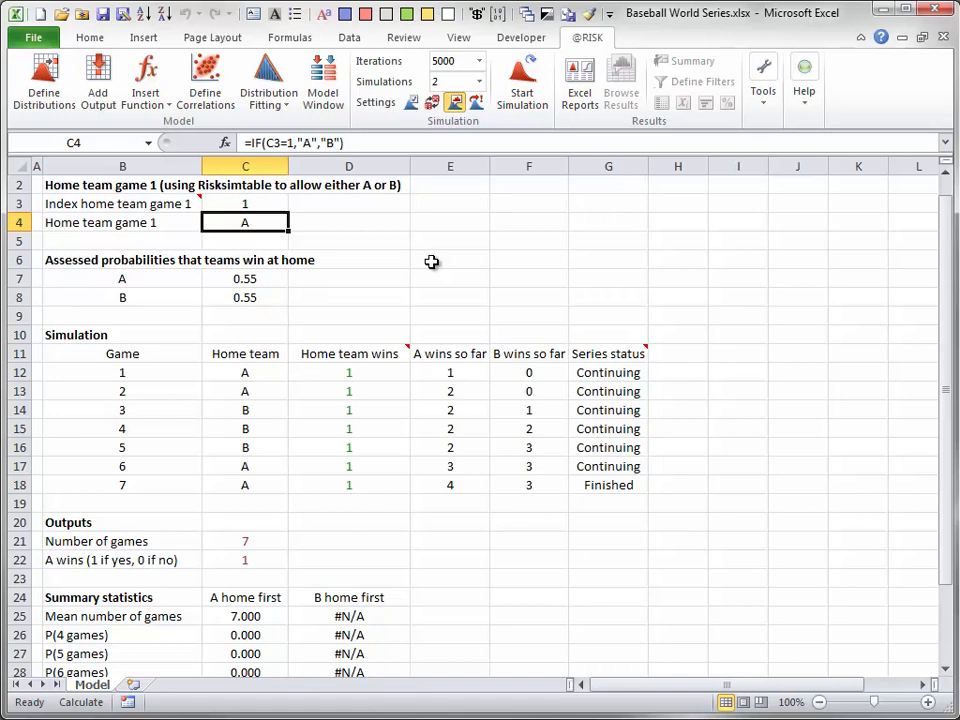
mouse_move(368, 218)
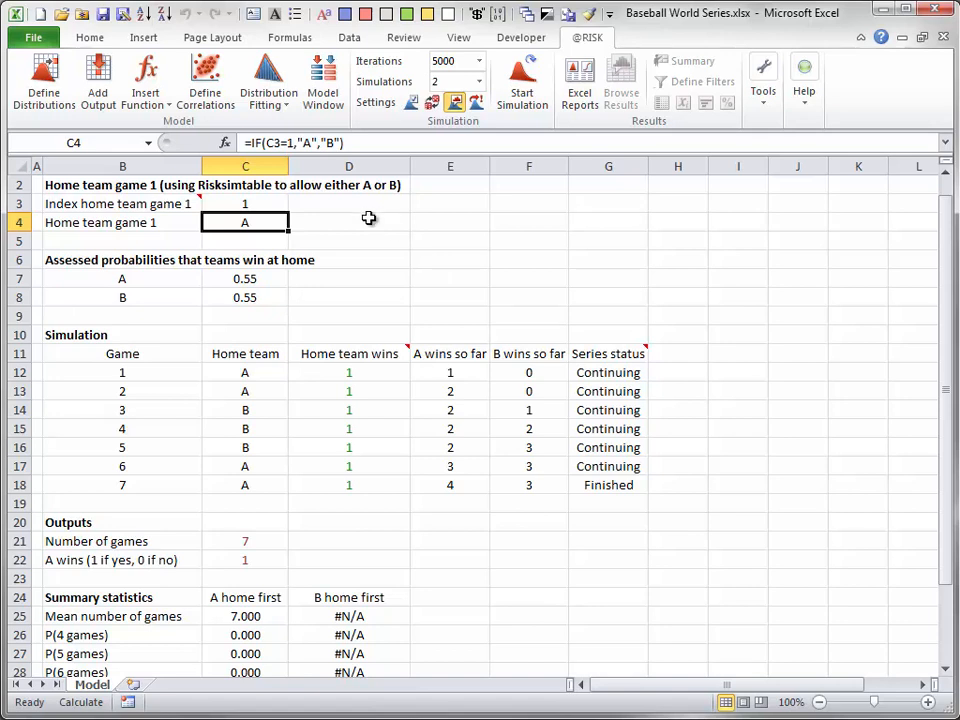
mouse_move(264, 316)
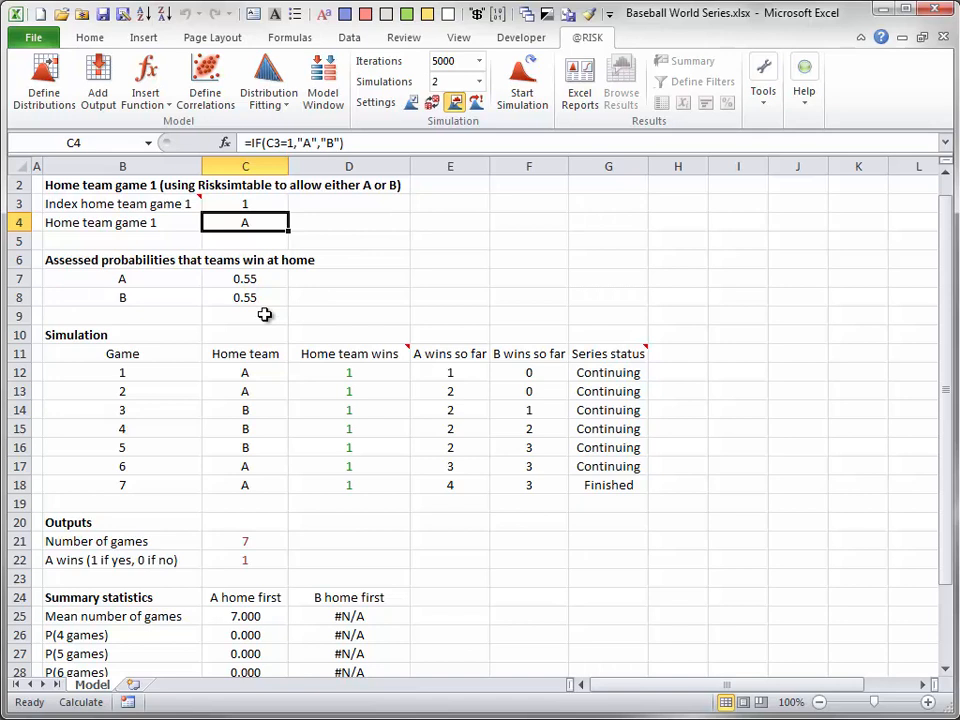
mouse_move(272, 314)
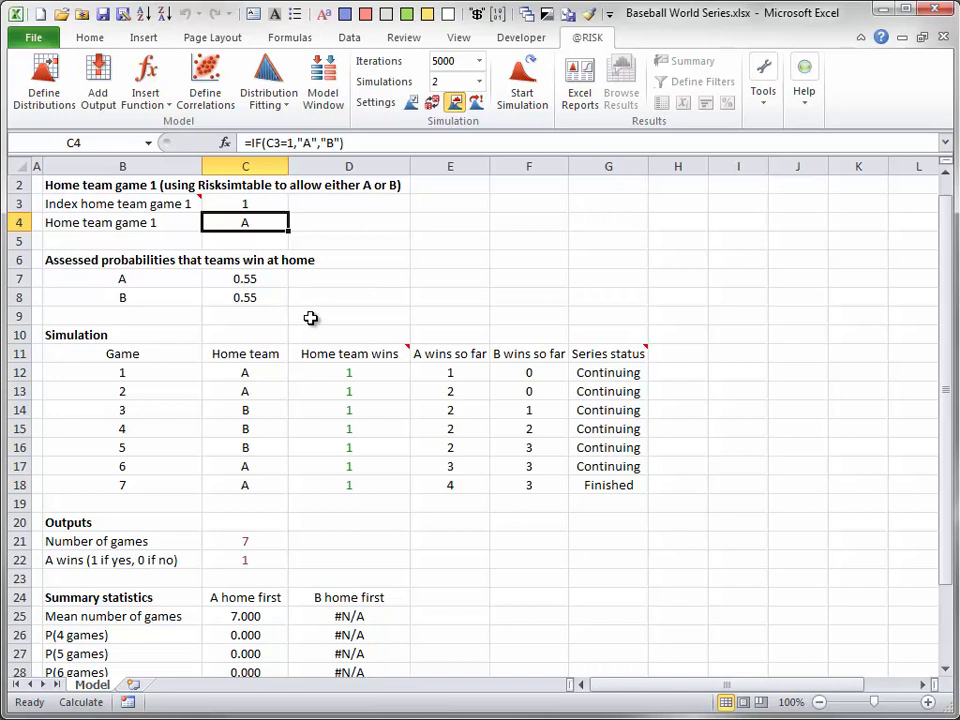
mouse_move(388, 184)
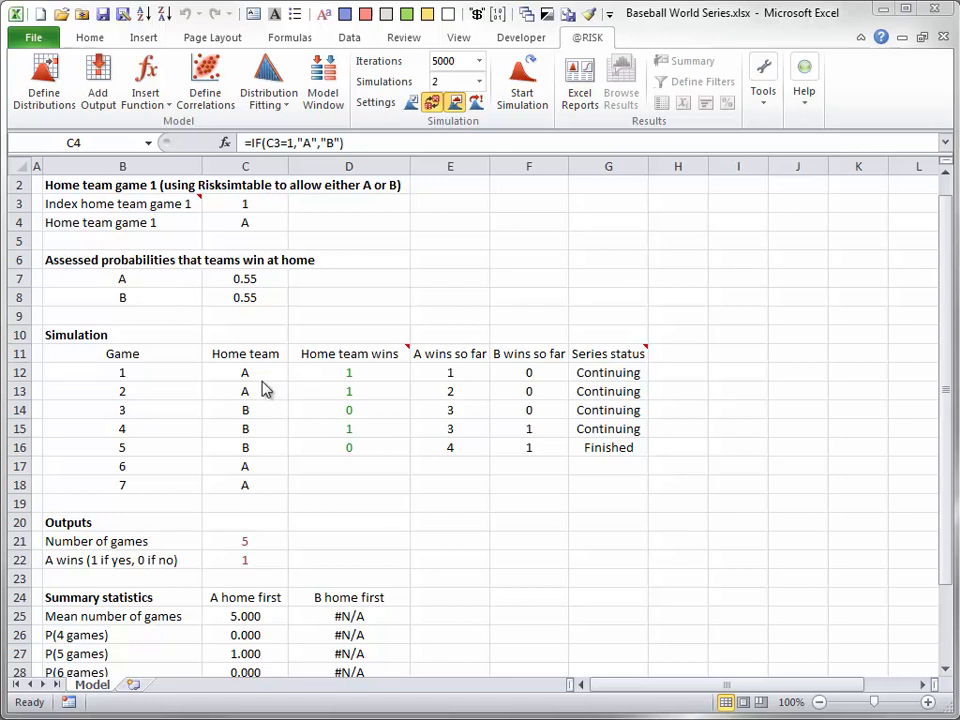
double_click(244, 372)
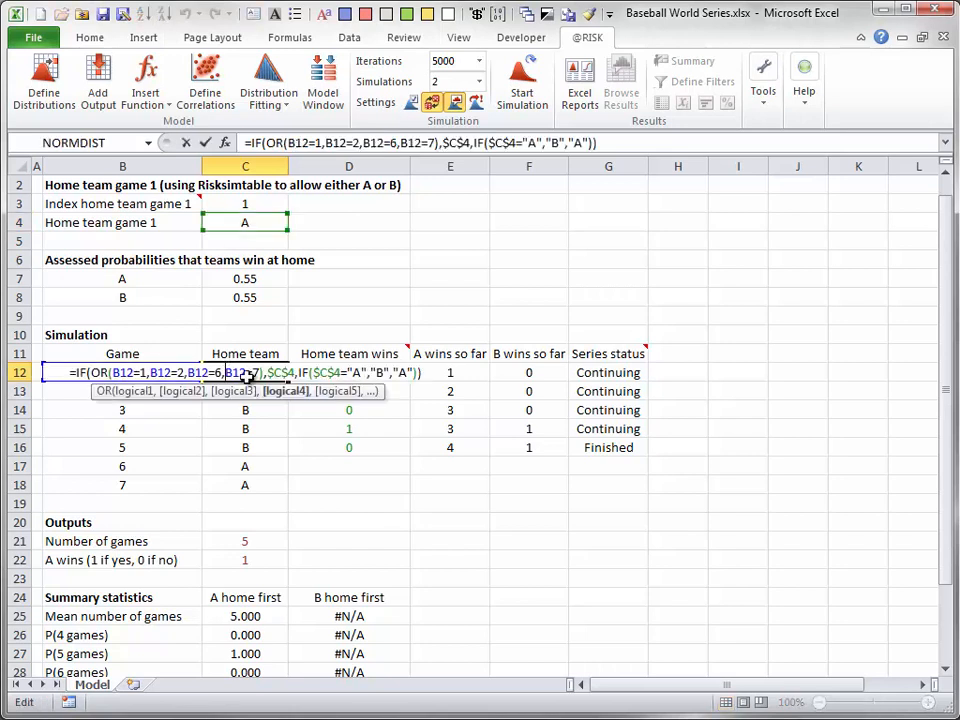
mouse_move(378, 500)
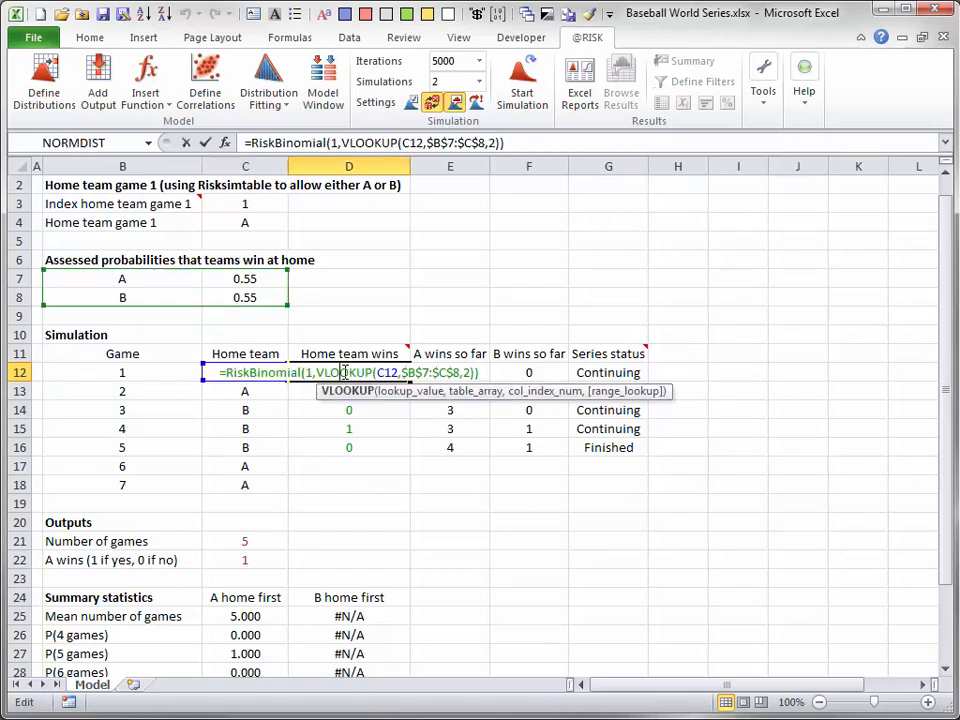
mouse_move(452, 504)
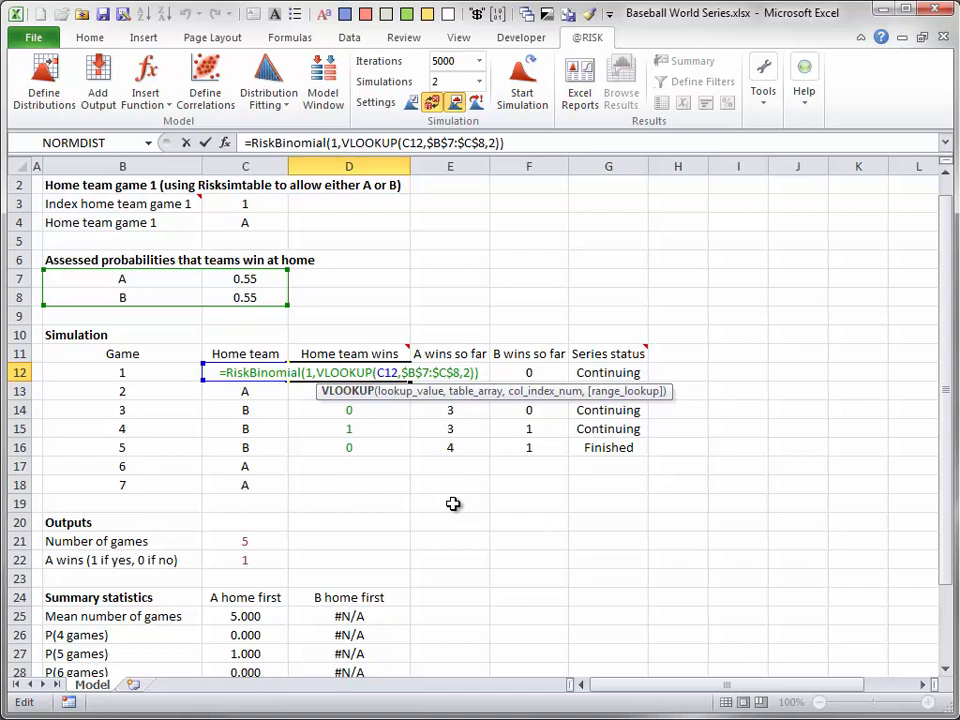
mouse_move(516, 532)
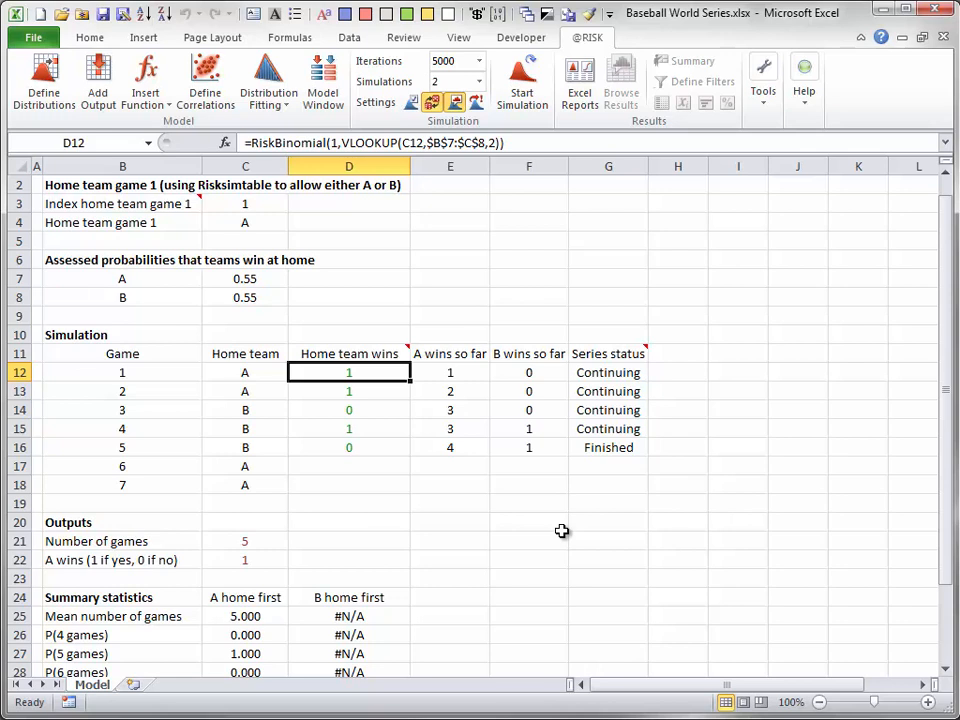
mouse_move(564, 530)
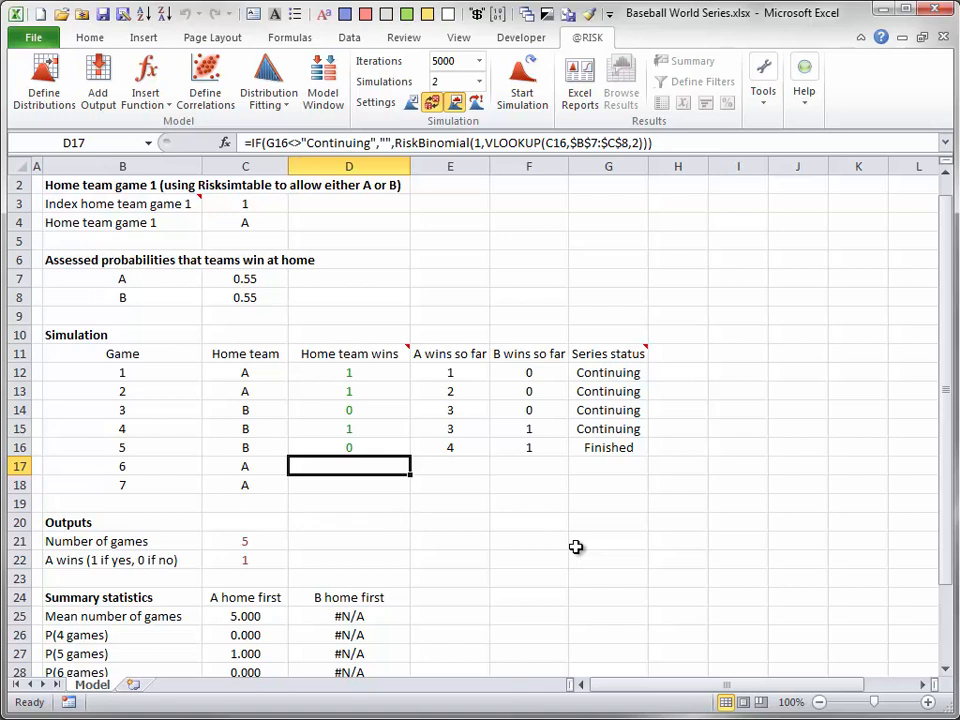
mouse_move(442, 372)
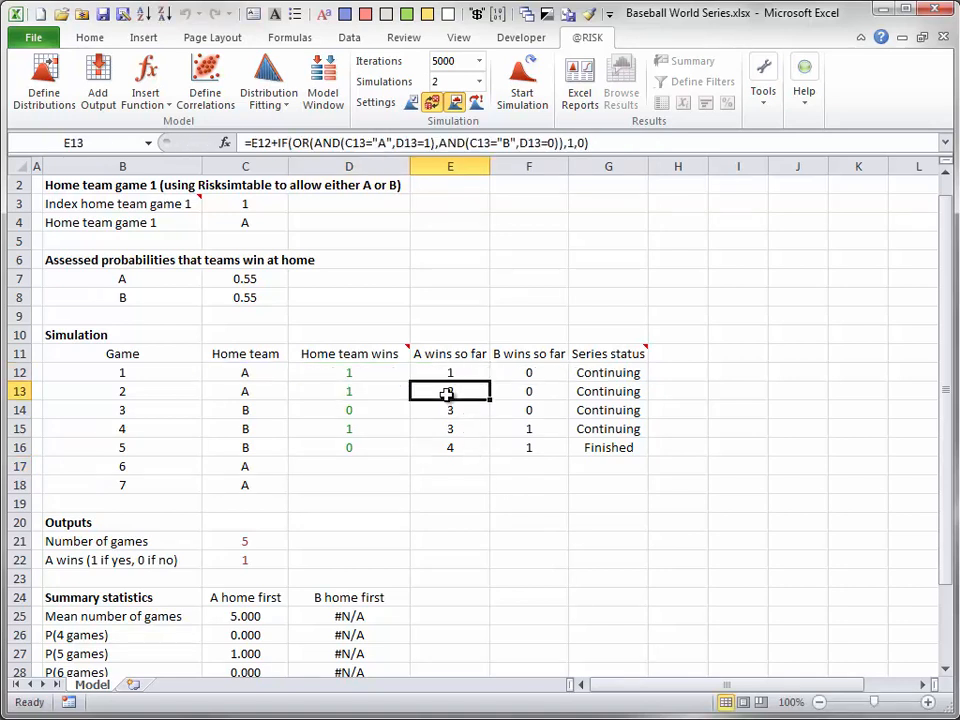
double_click(448, 390)
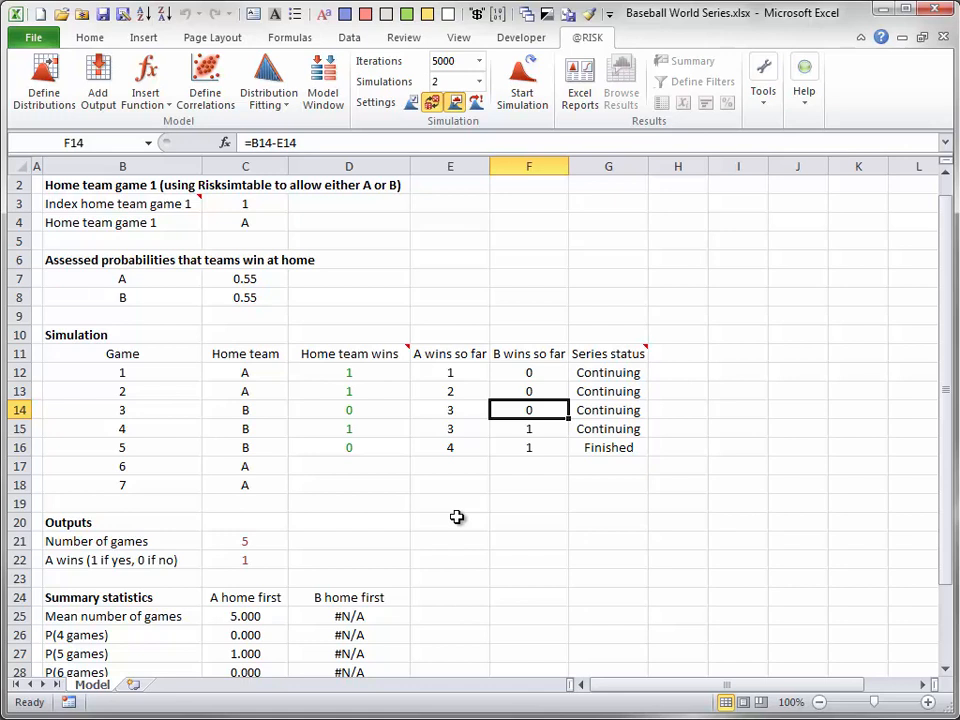
mouse_move(736, 492)
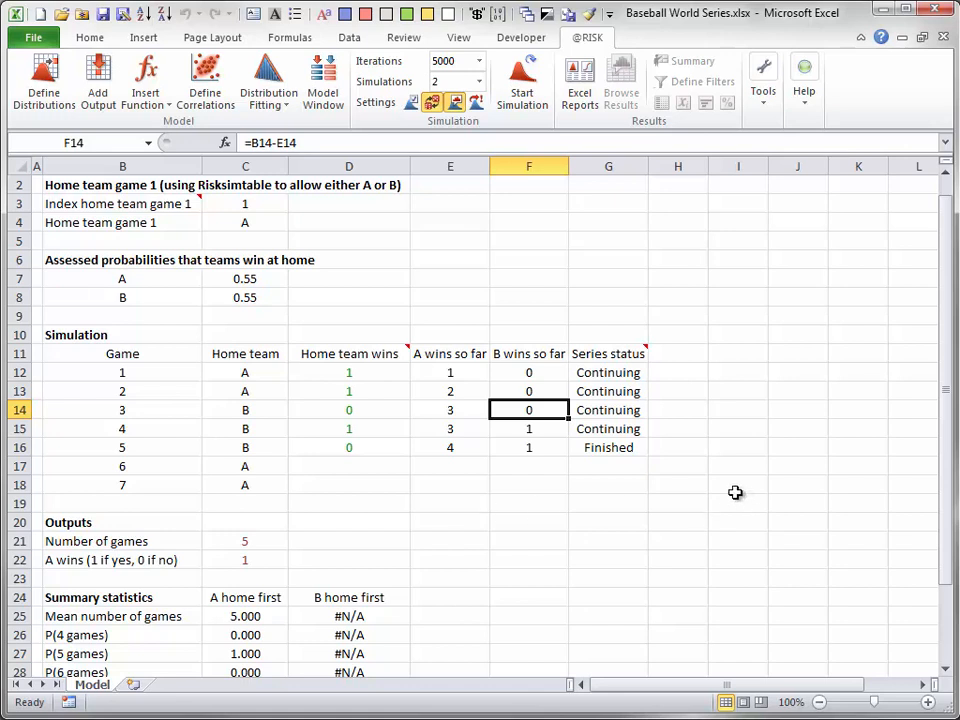
left_click(608, 372)
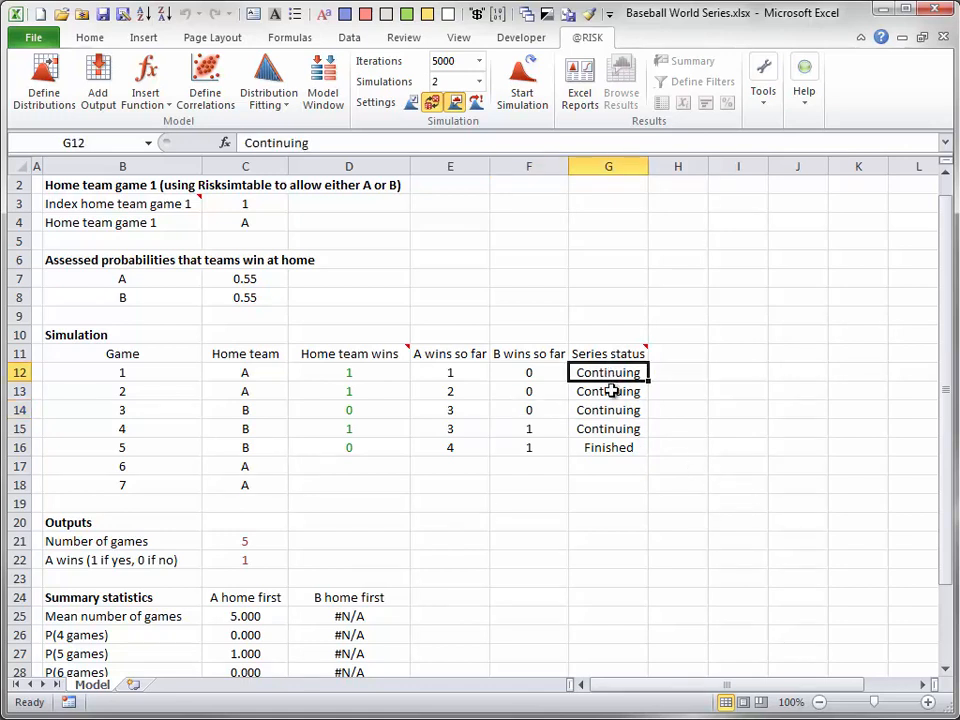
left_click(608, 408)
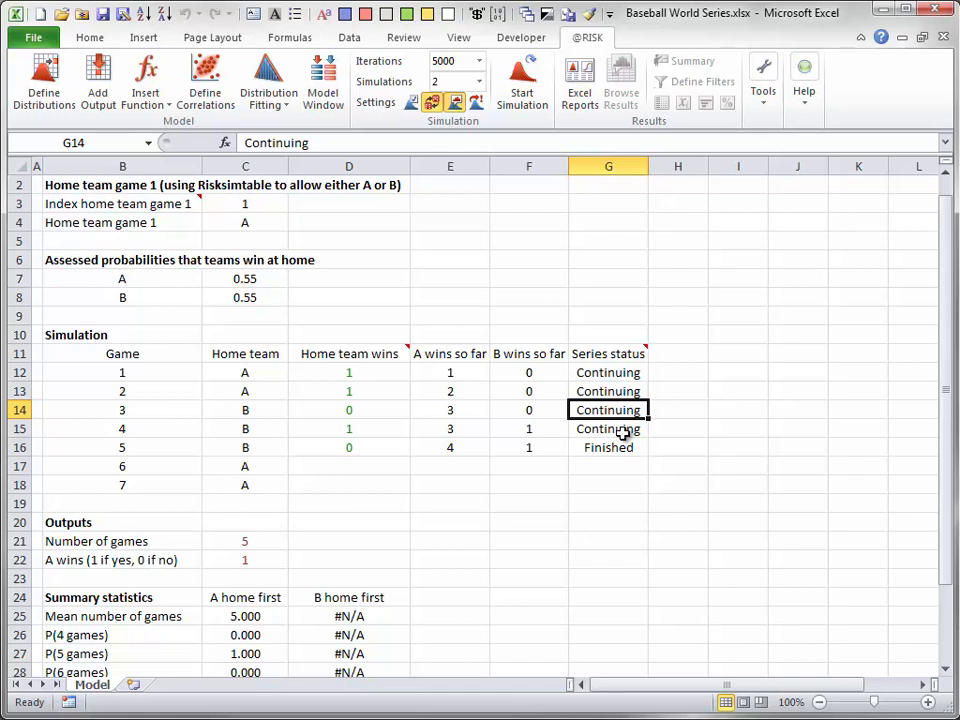
double_click(608, 428)
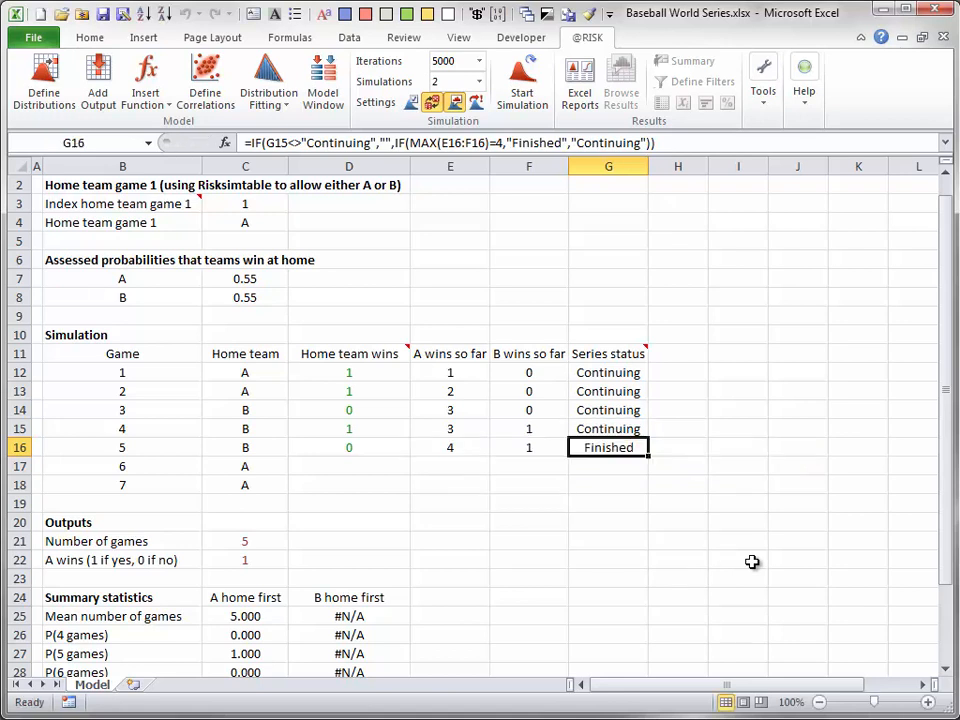
mouse_move(752, 562)
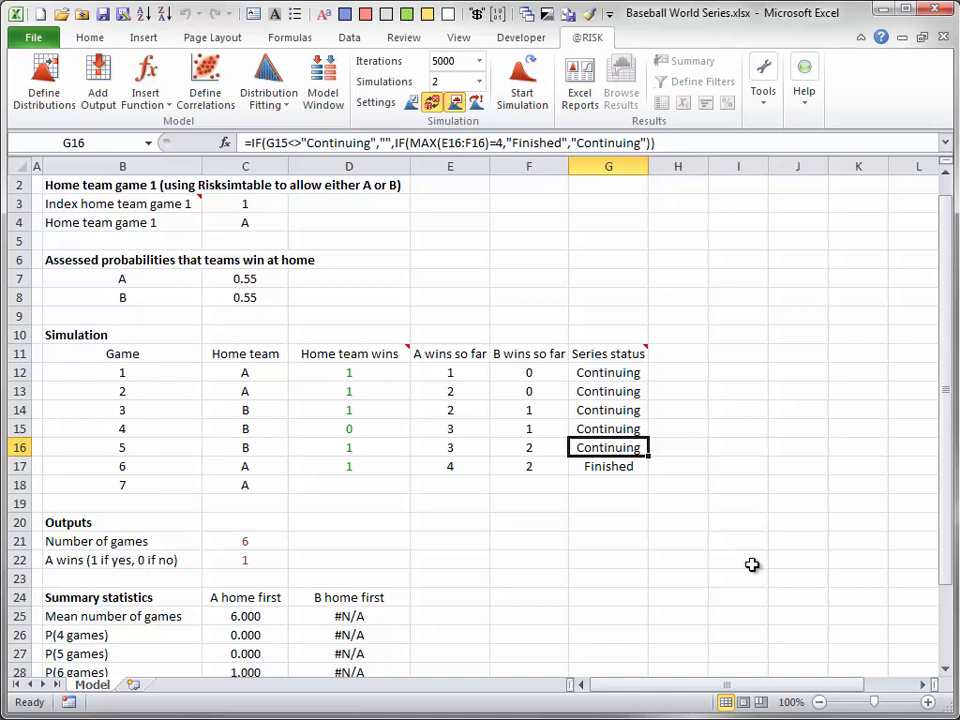
mouse_move(702, 572)
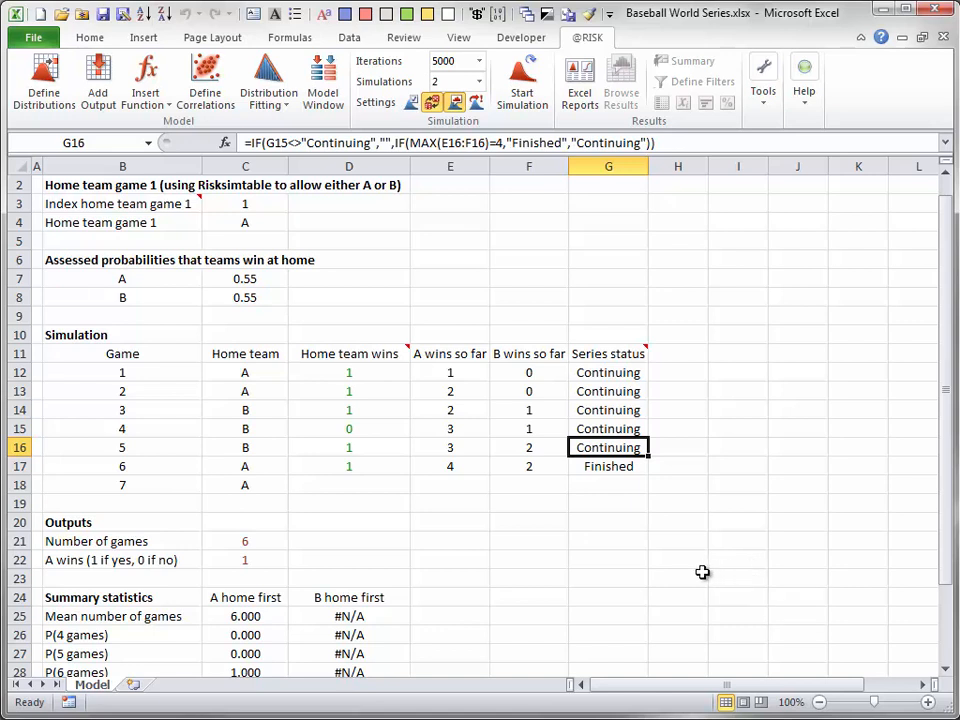
left_click(244, 540)
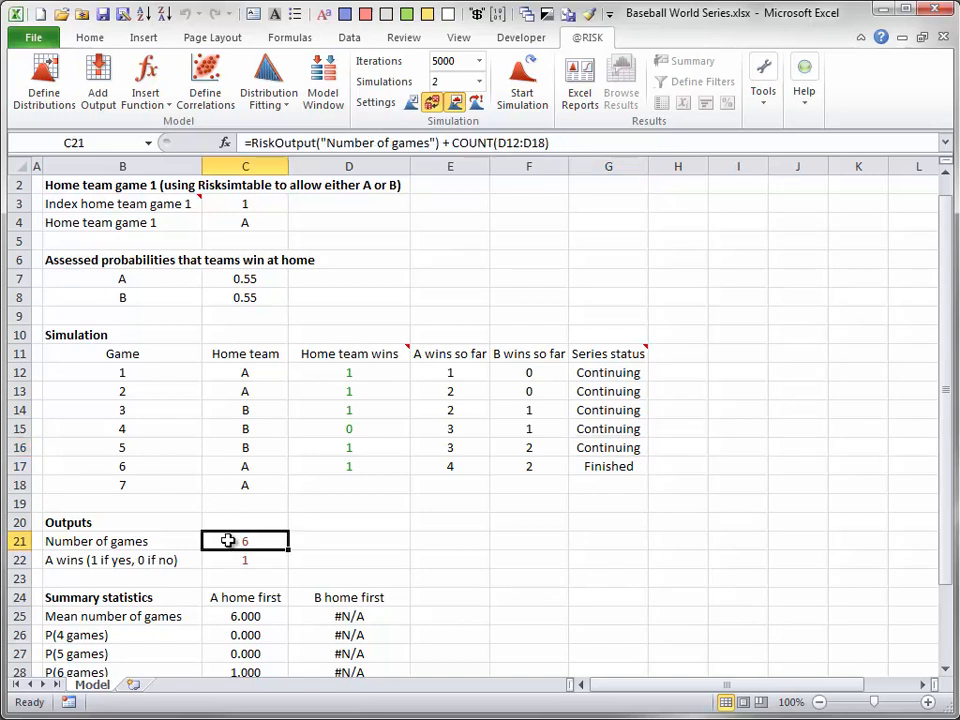
double_click(244, 540)
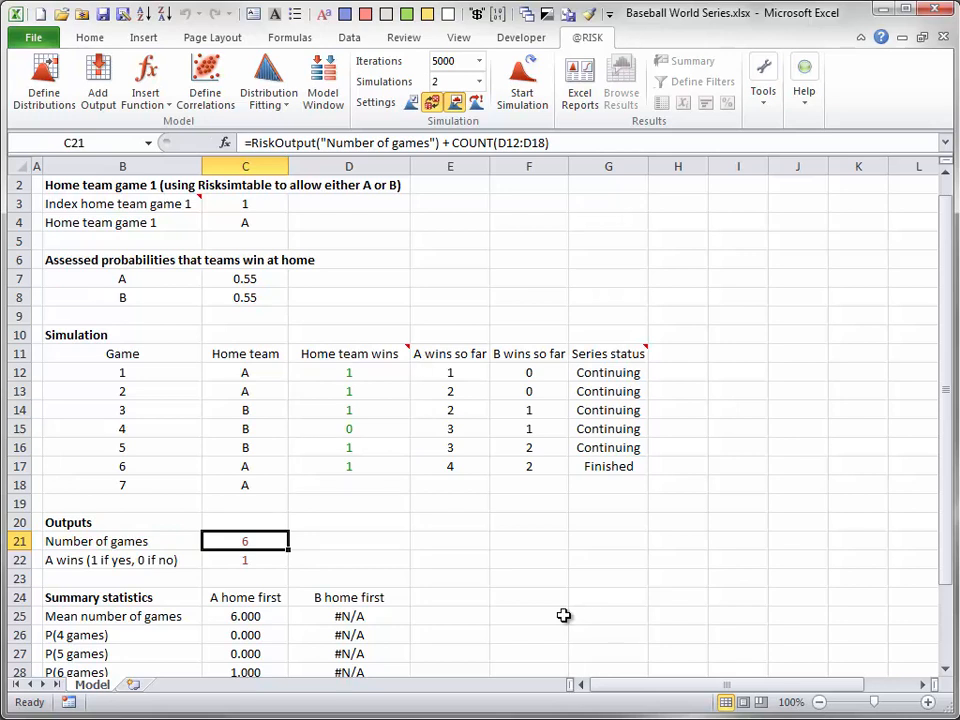
mouse_move(284, 586)
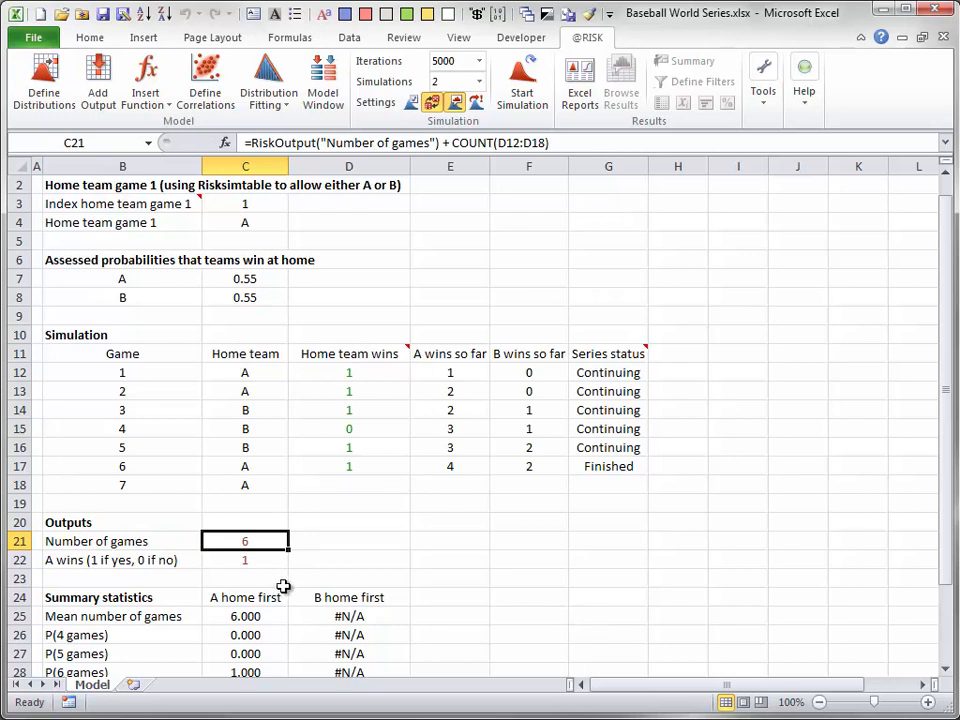
double_click(244, 560)
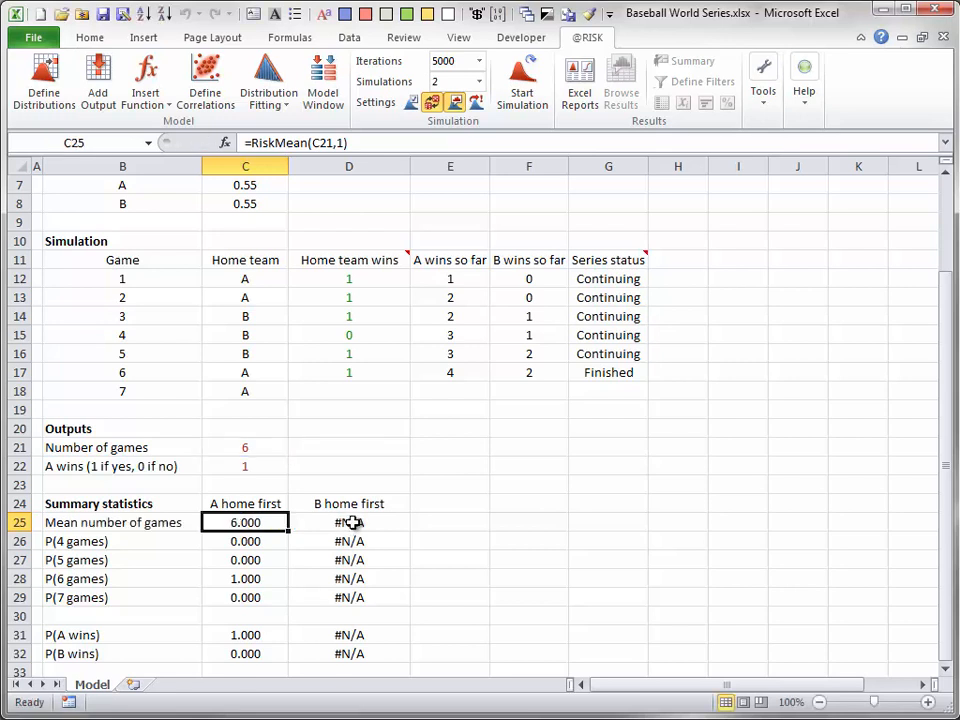
Select the P(6 games) summary cell to show its RiskTarget formula for A home first
left_click(348, 522)
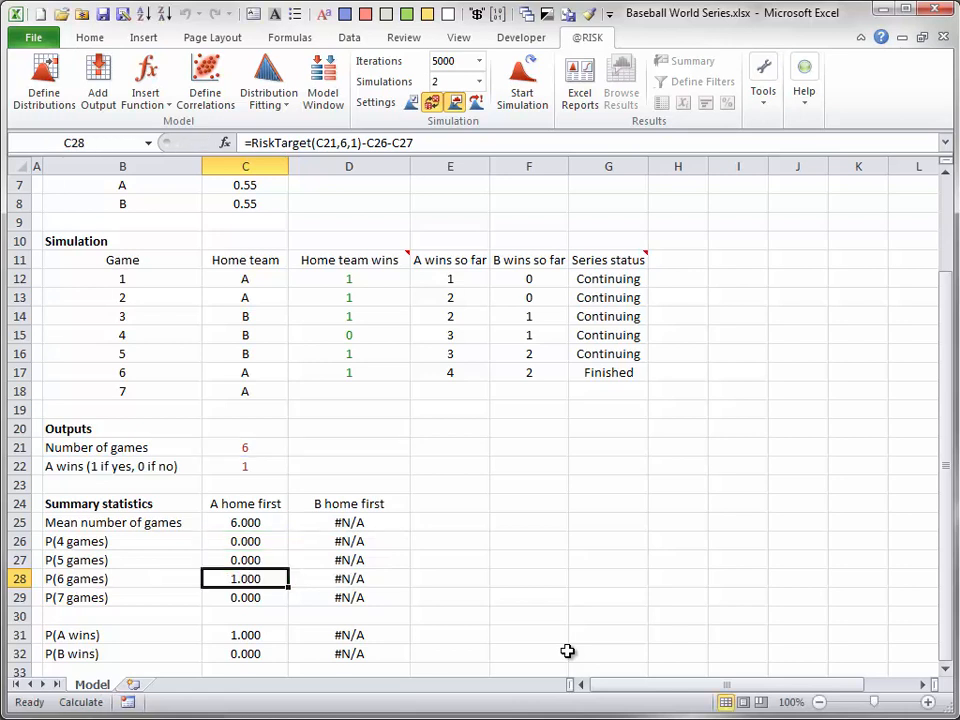
mouse_move(604, 586)
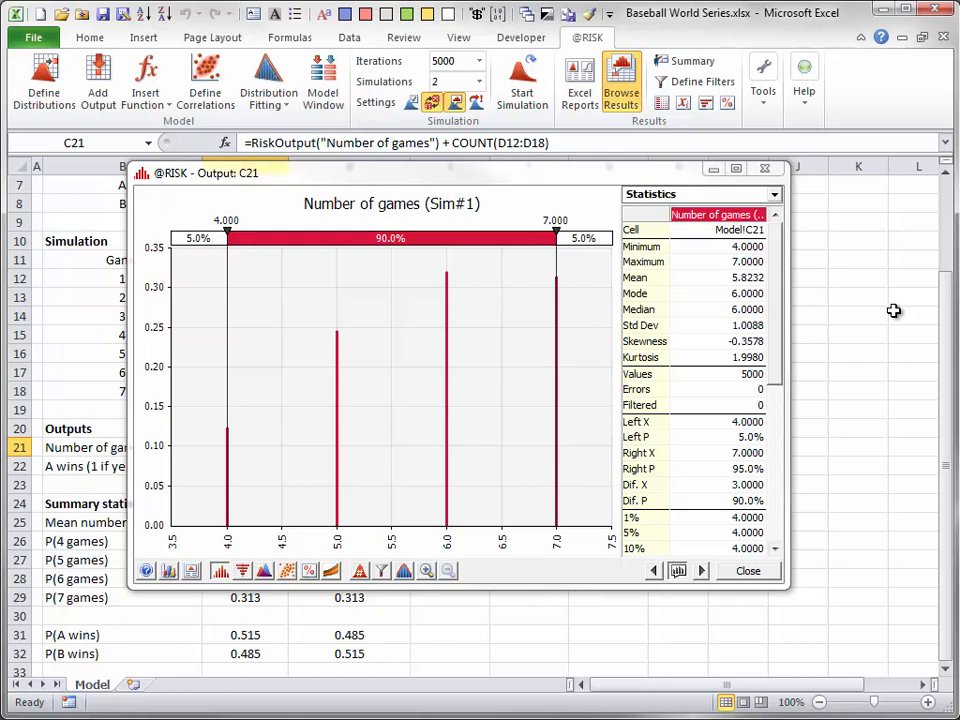
mouse_move(874, 336)
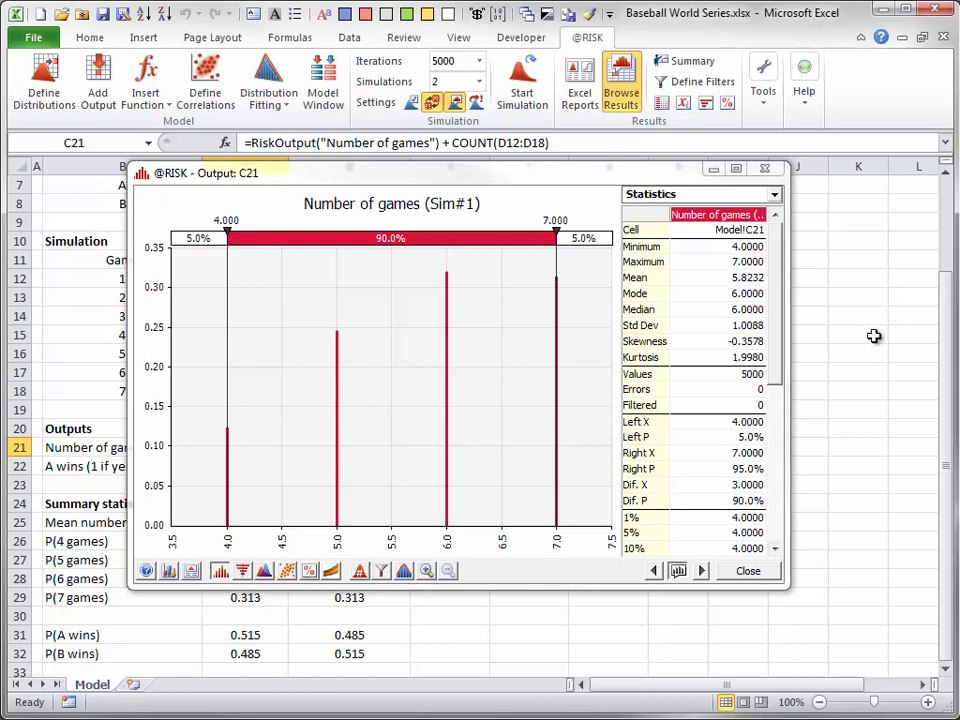
Compare the Number of games histogram for simulation 2 and simulation 1, then dismiss the results
left_click(360, 570)
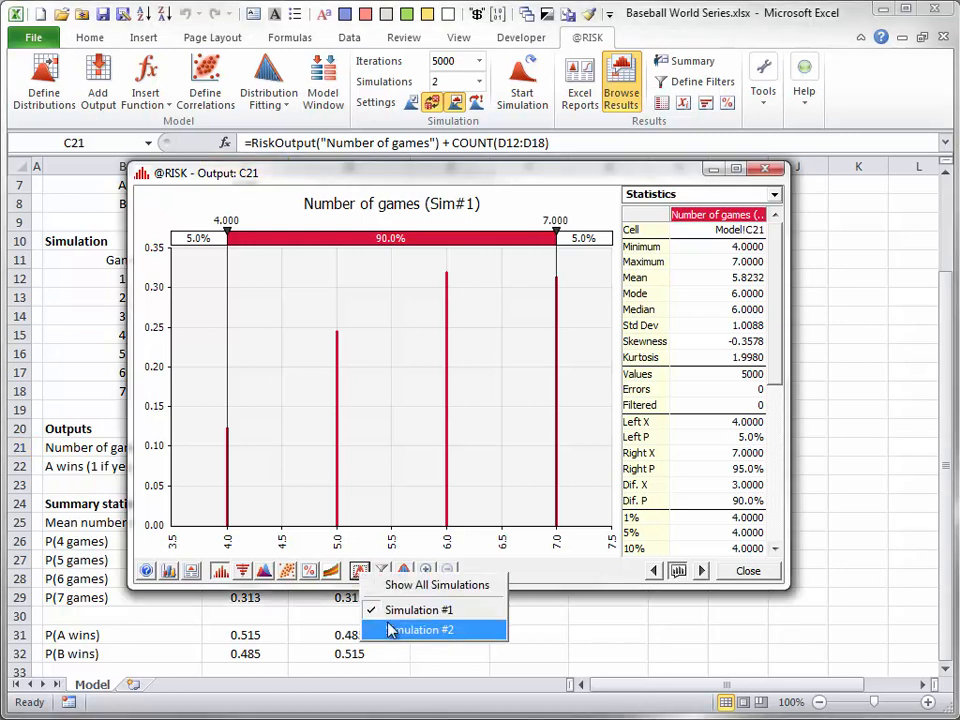
left_click(420, 628)
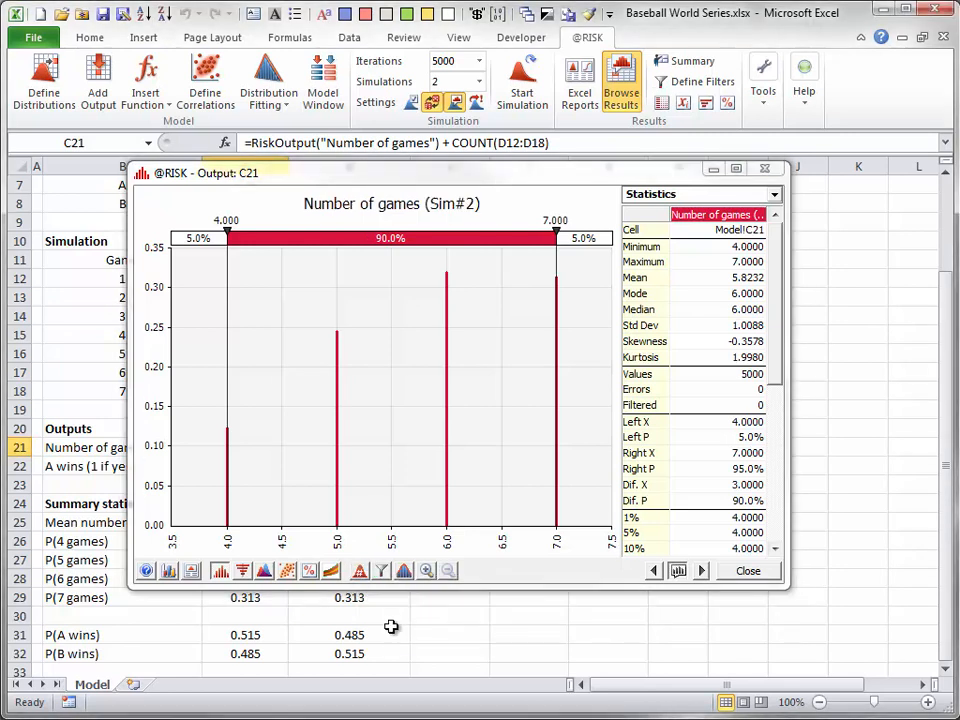
left_click(358, 570)
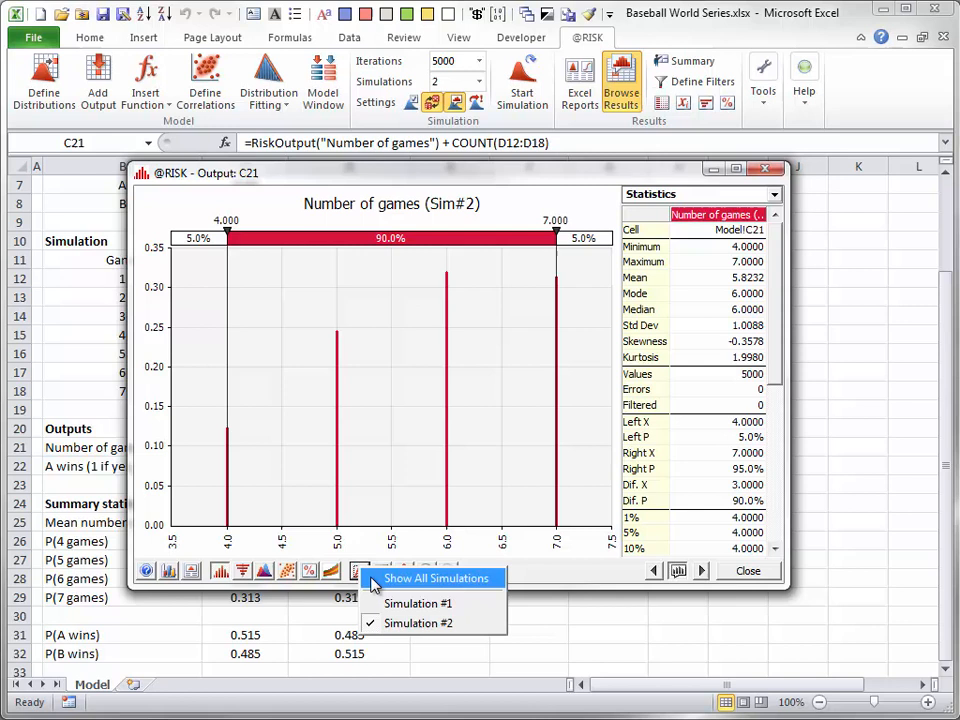
left_click(418, 604)
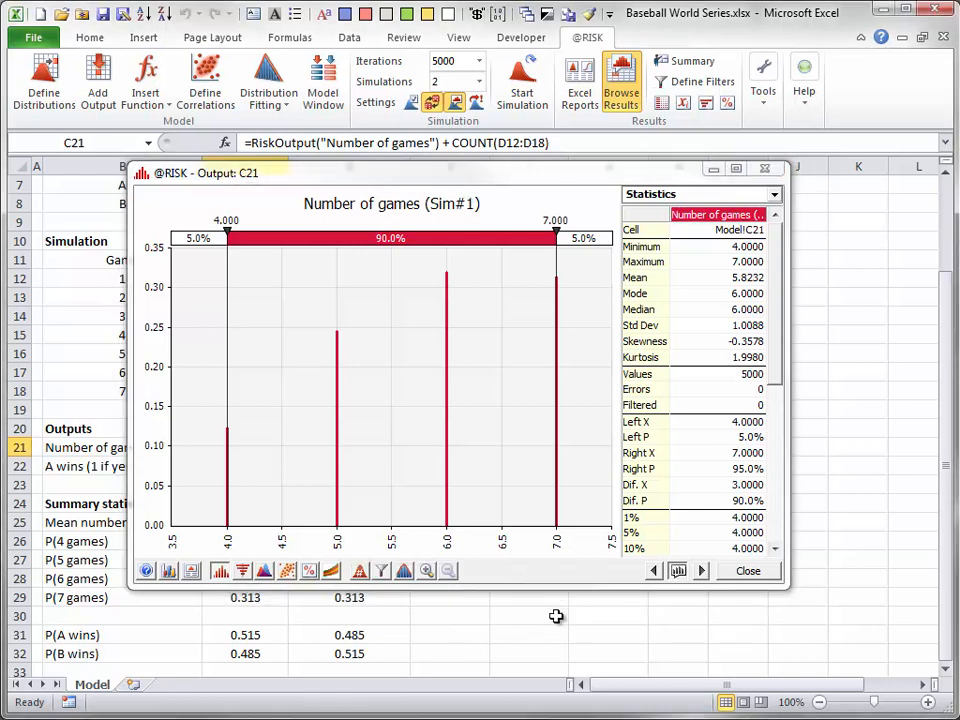
left_click(748, 570)
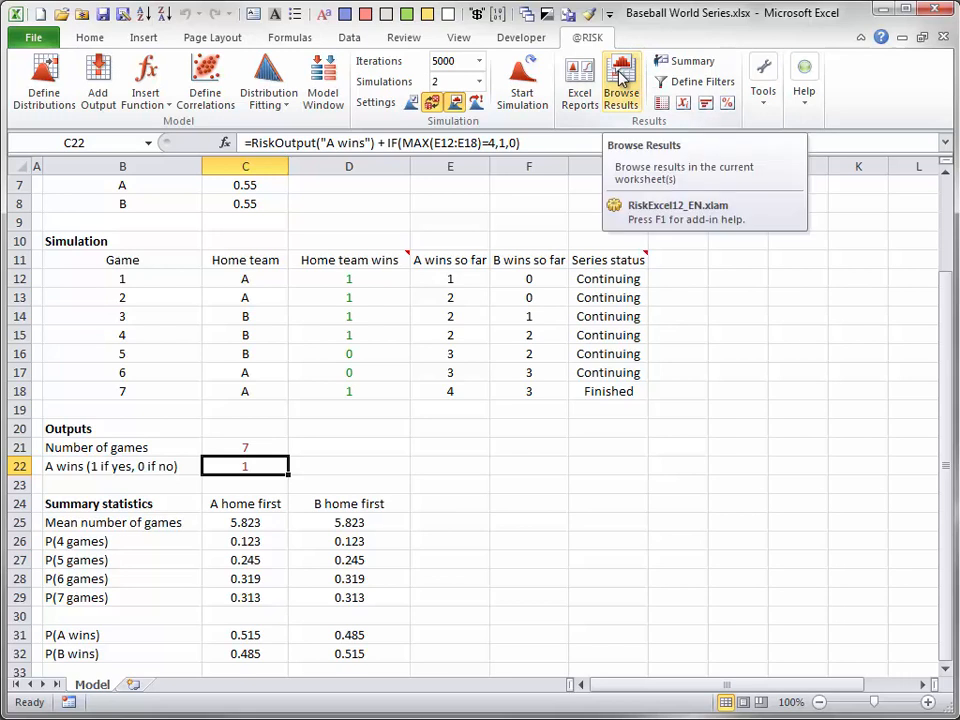
Review the A wins histogram, set B's home-win probability in C8 to 0.5 and rerun the simulation
left_click(620, 76)
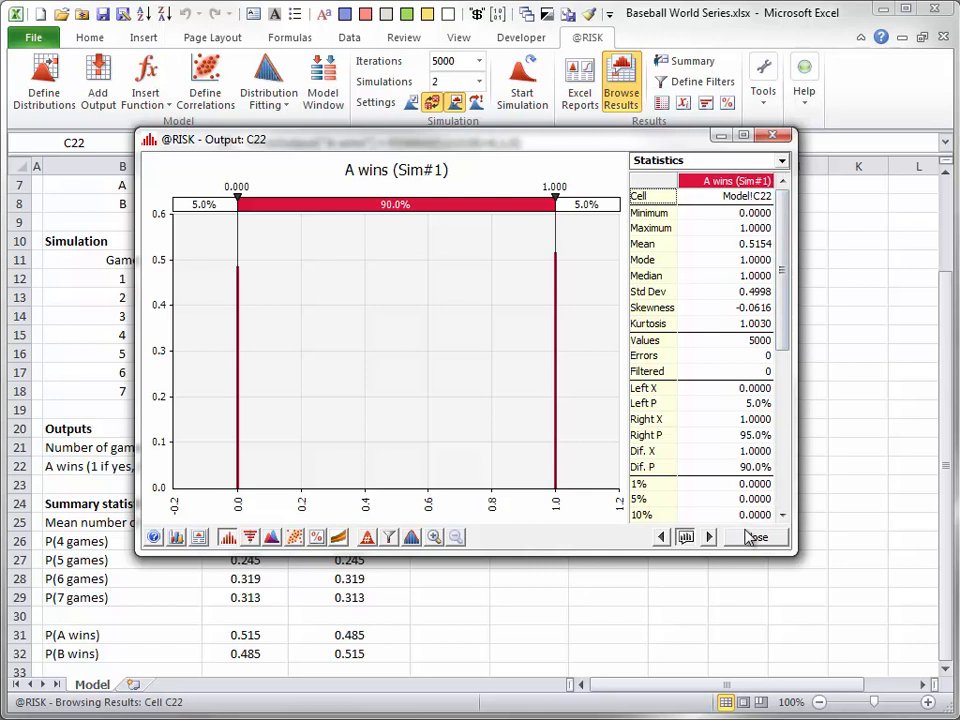
left_click(756, 536)
type(".")
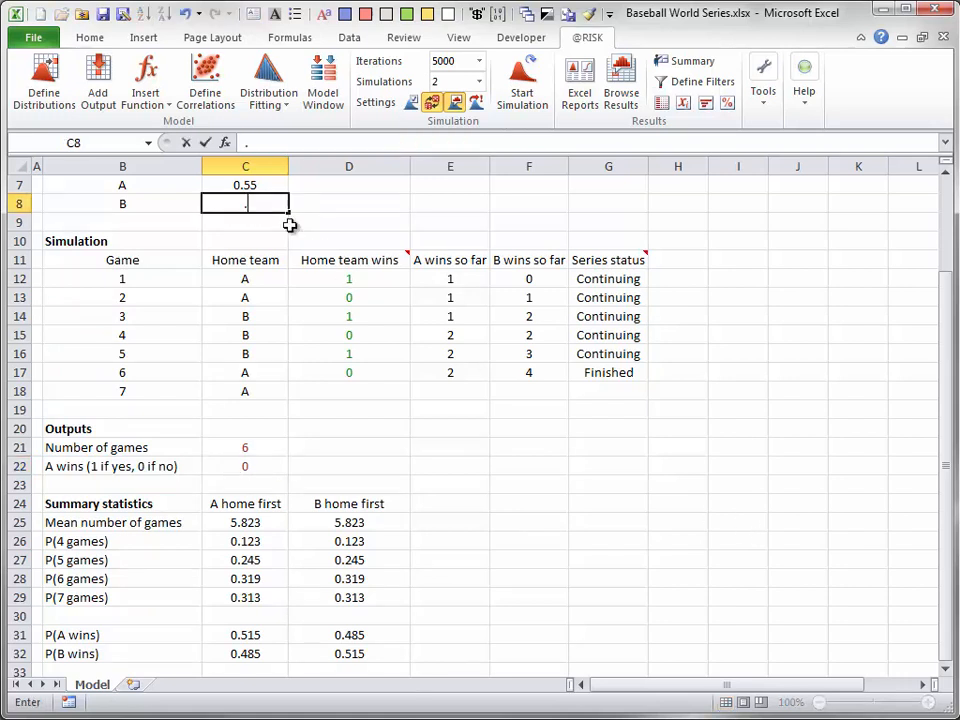
type("0.5")
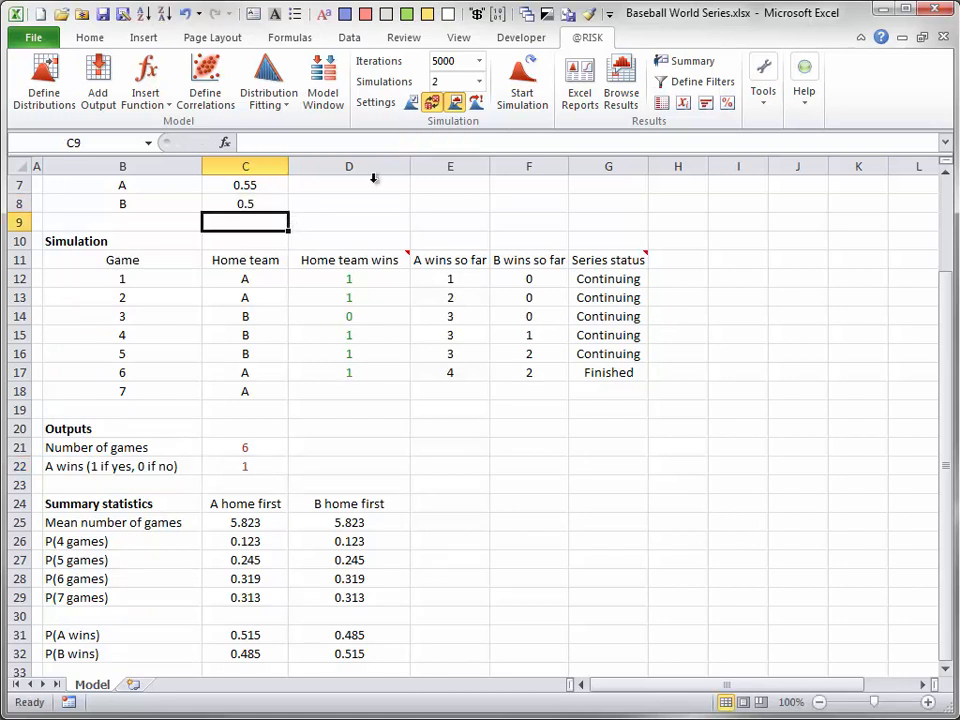
left_click(520, 82)
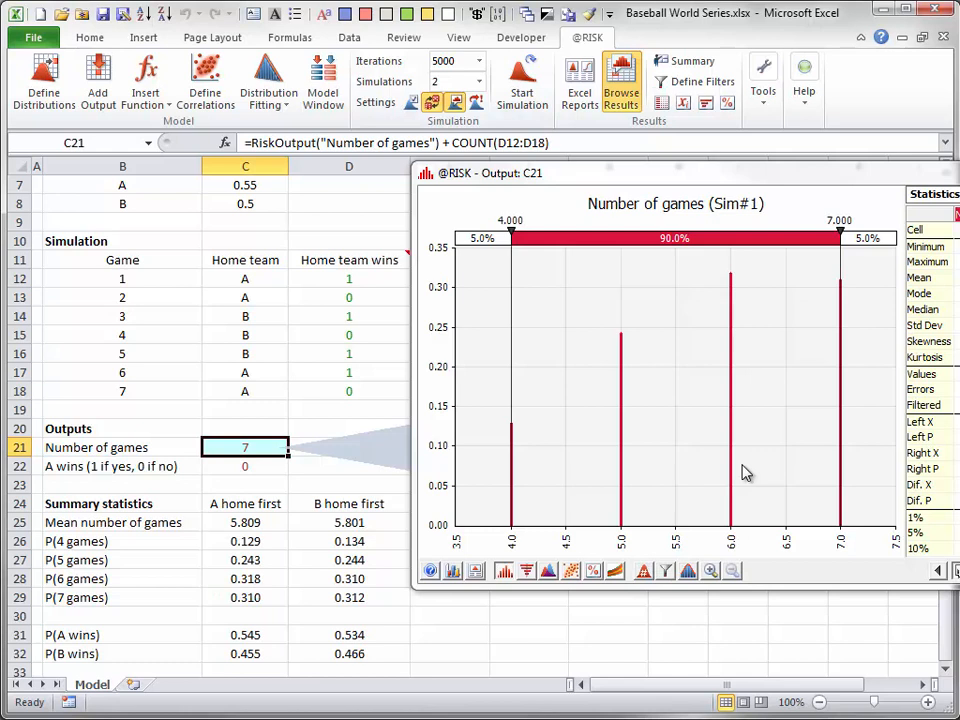
mouse_move(752, 164)
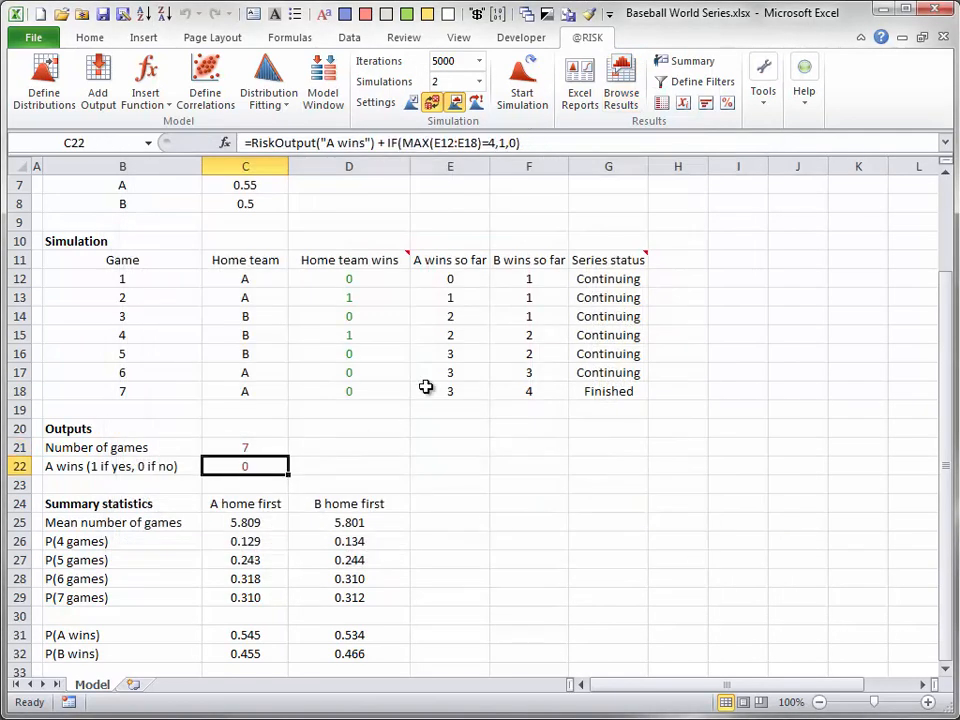
Browse the rerun's A wins results, averaging 0.5448 when A is home first
left_click(620, 76)
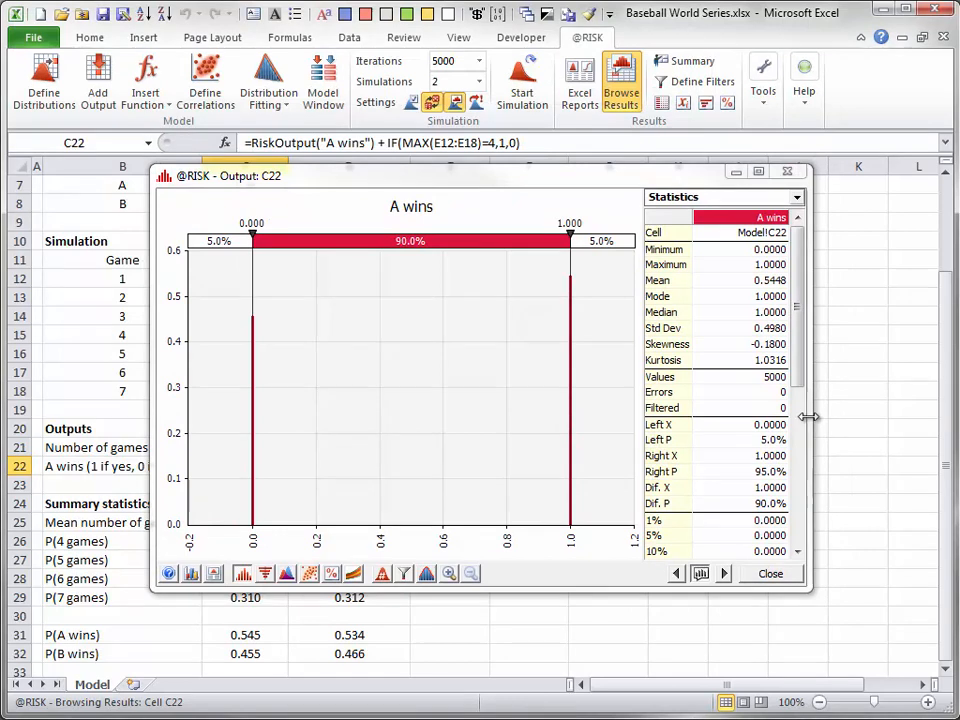
mouse_move(784, 290)
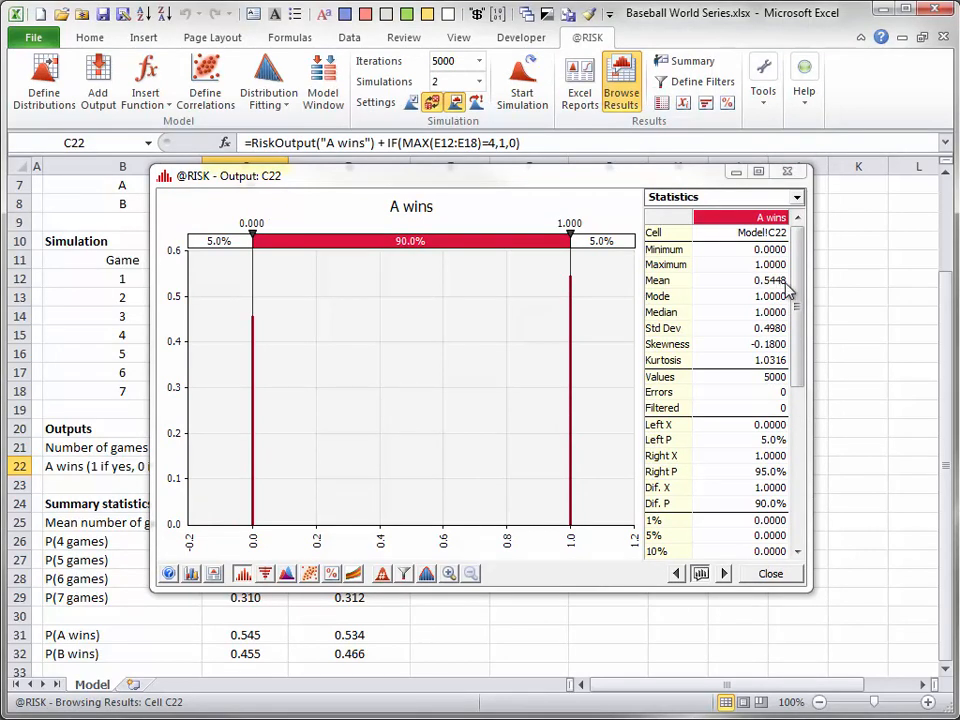
mouse_move(784, 292)
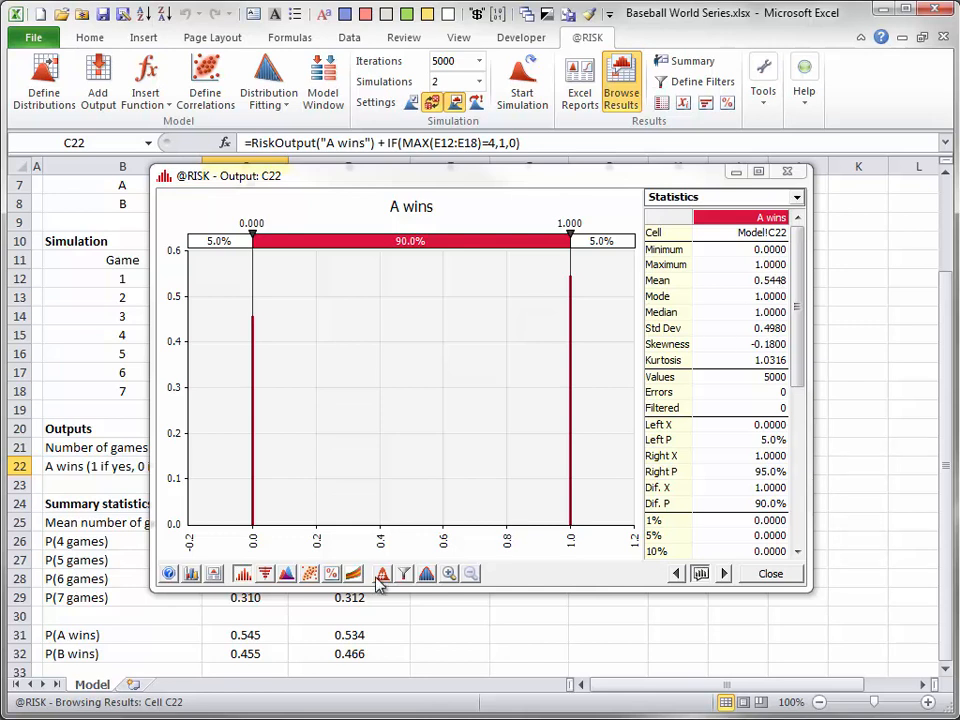
Switch the A wins histogram to simulation 2, mean 0.5344 with B home first
left_click(382, 572)
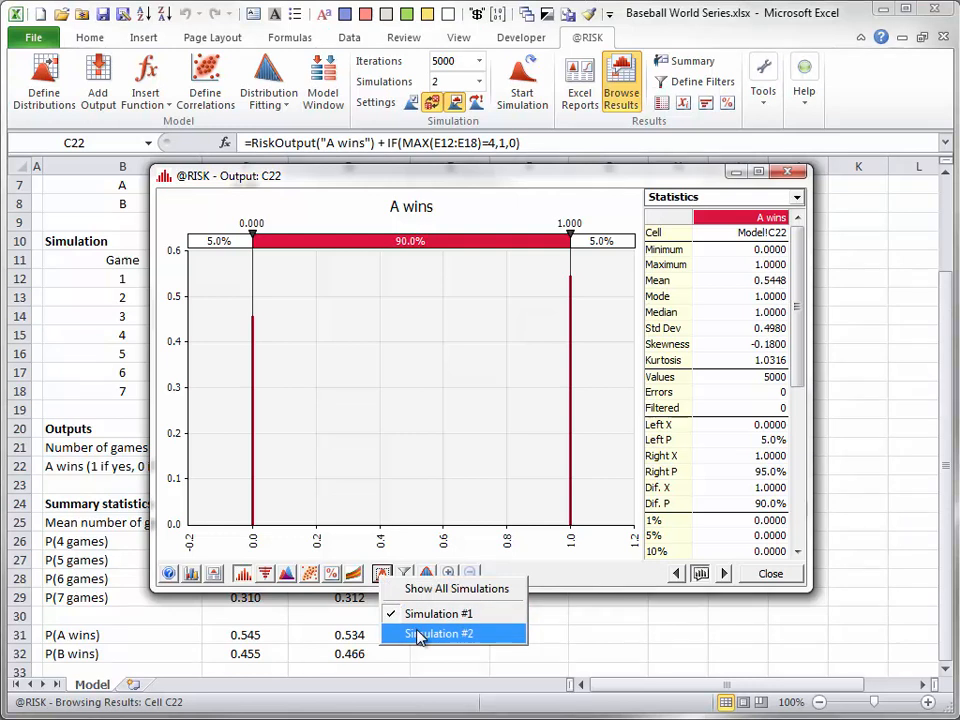
left_click(438, 632)
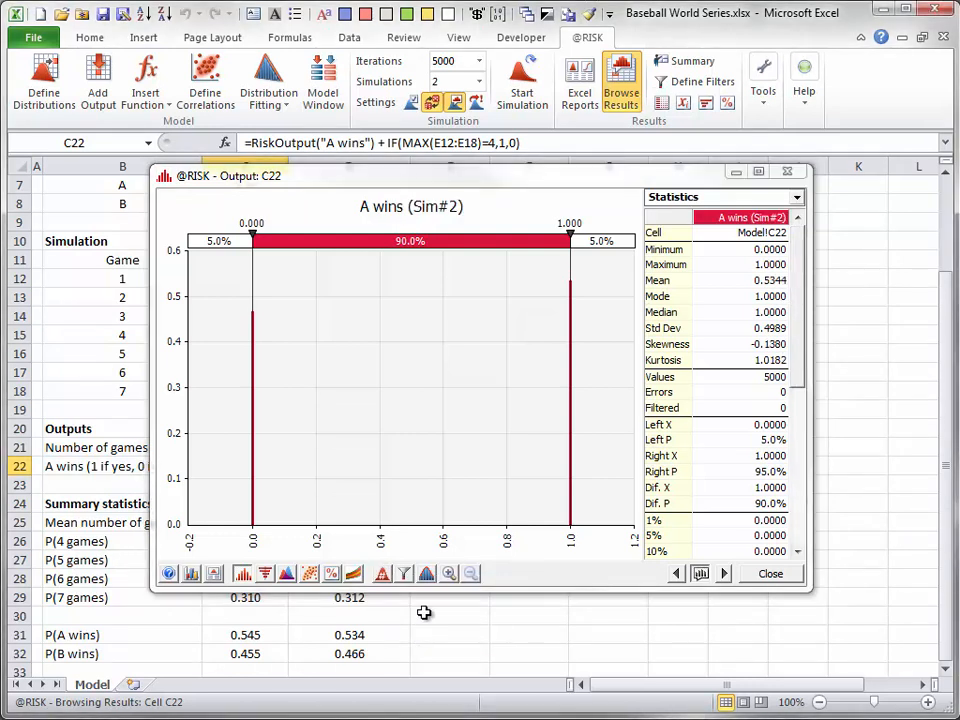
mouse_move(768, 292)
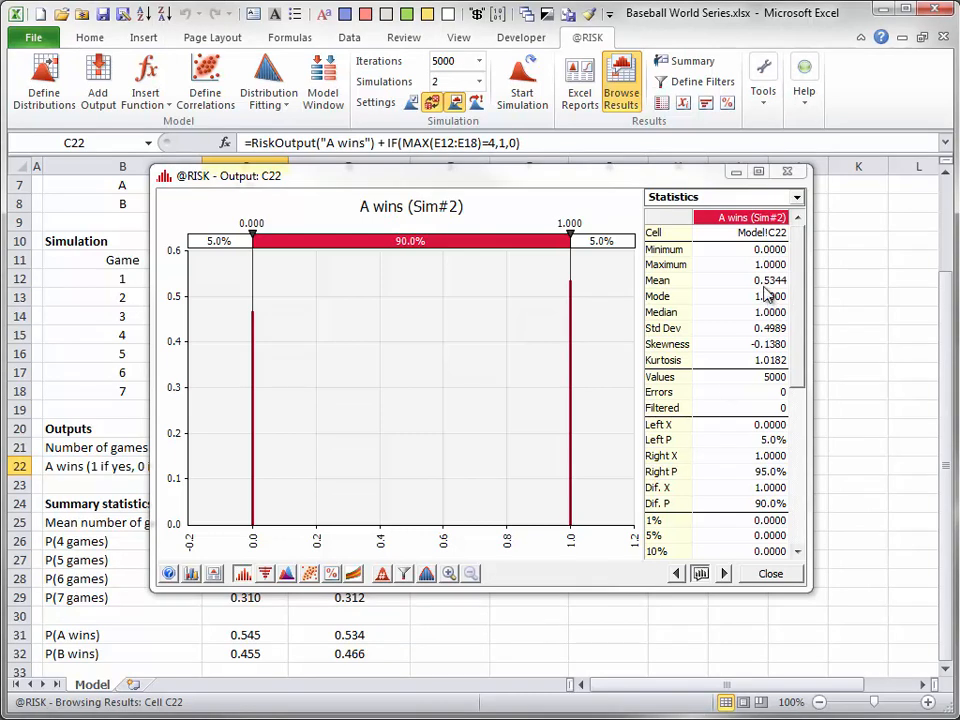